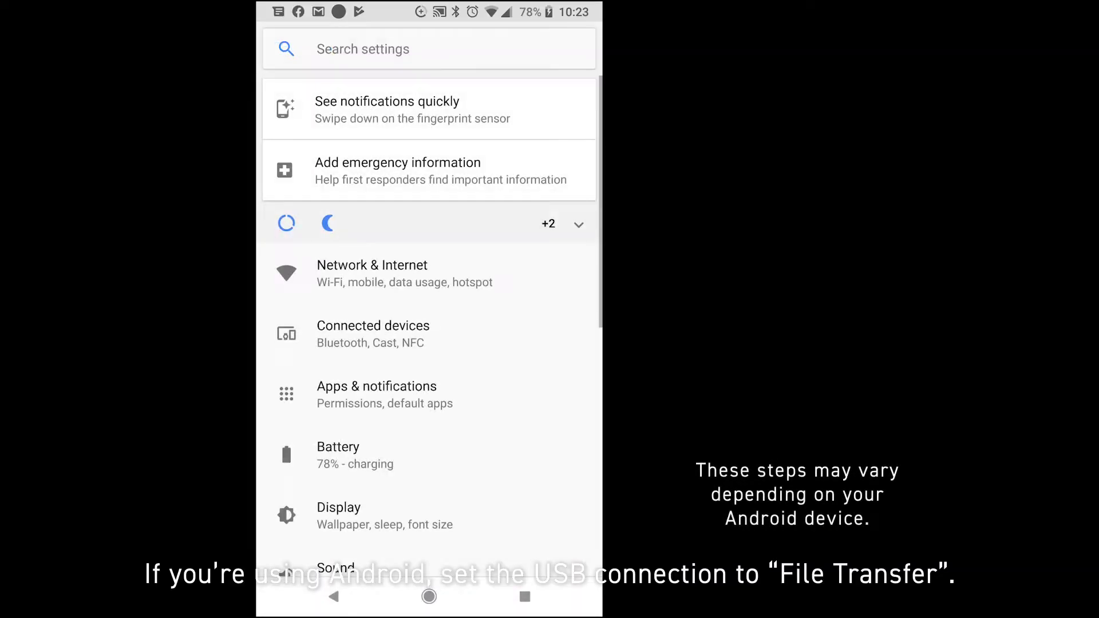
# Set the Pixel's USB connection to File Transfer under Connected devices
pyautogui.click(373, 333)
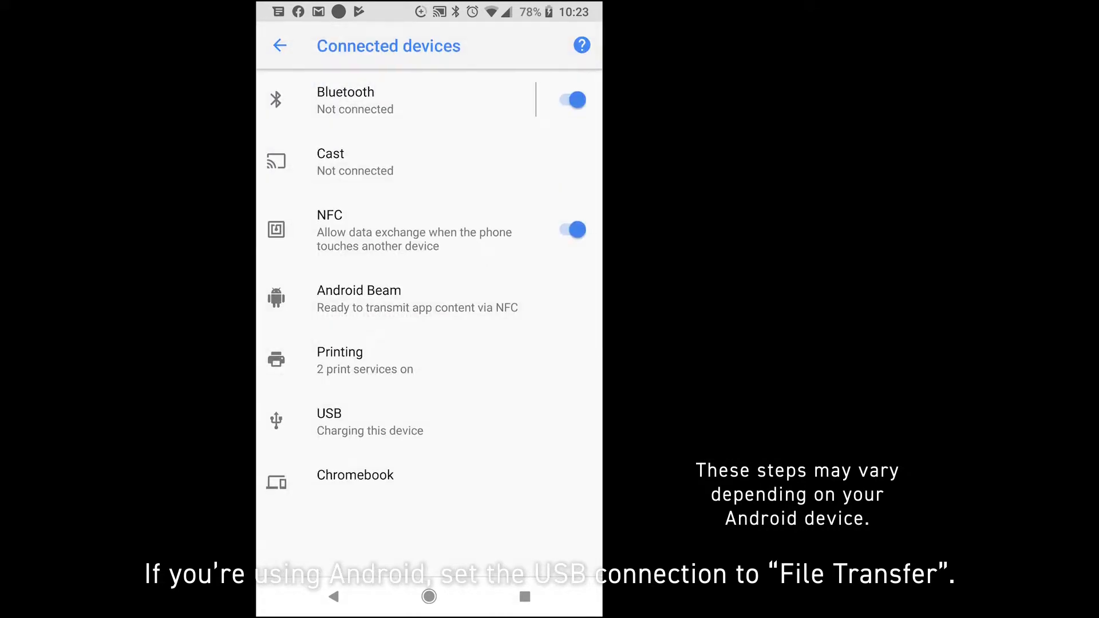
pyautogui.click(328, 420)
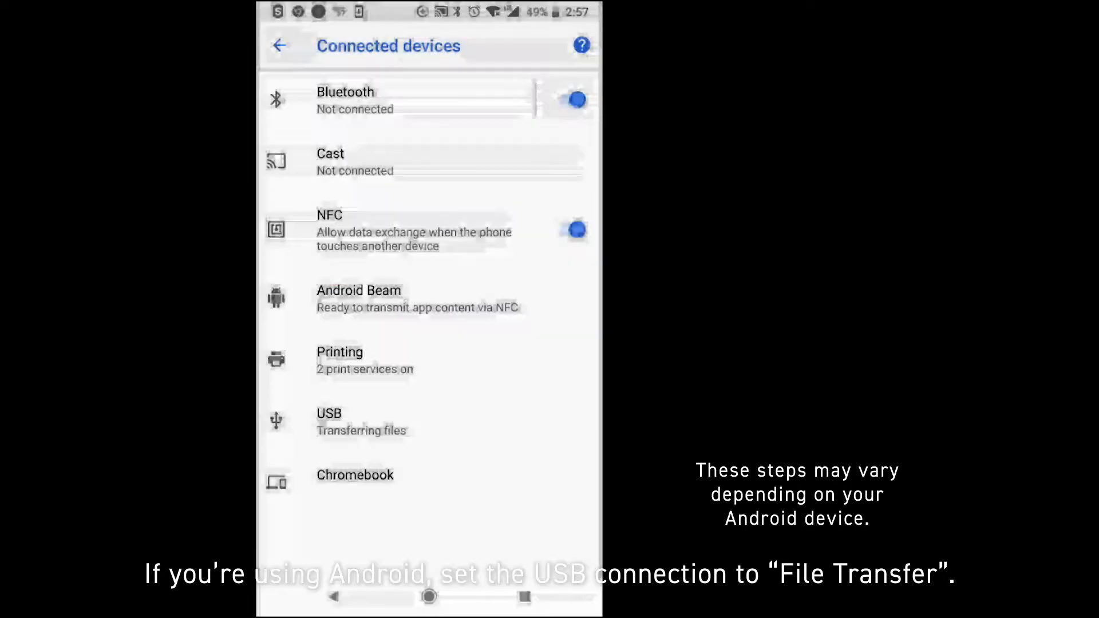
pyautogui.click(339, 422)
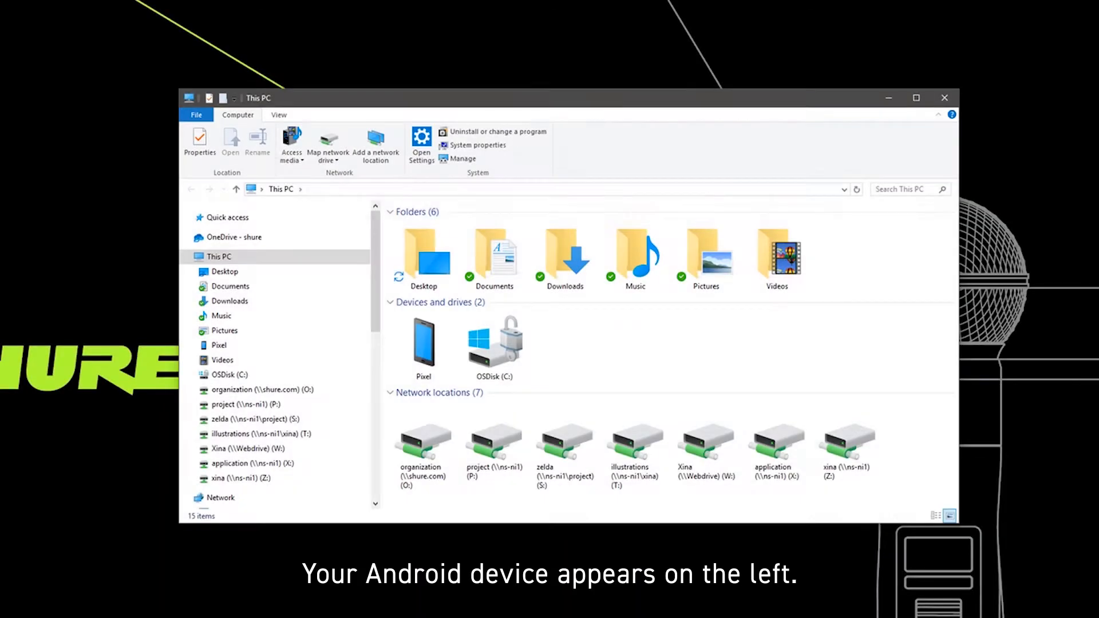
# Browse the Pixel's Internal shared storage into the Motiv Recordings folder
pyautogui.click(220, 345)
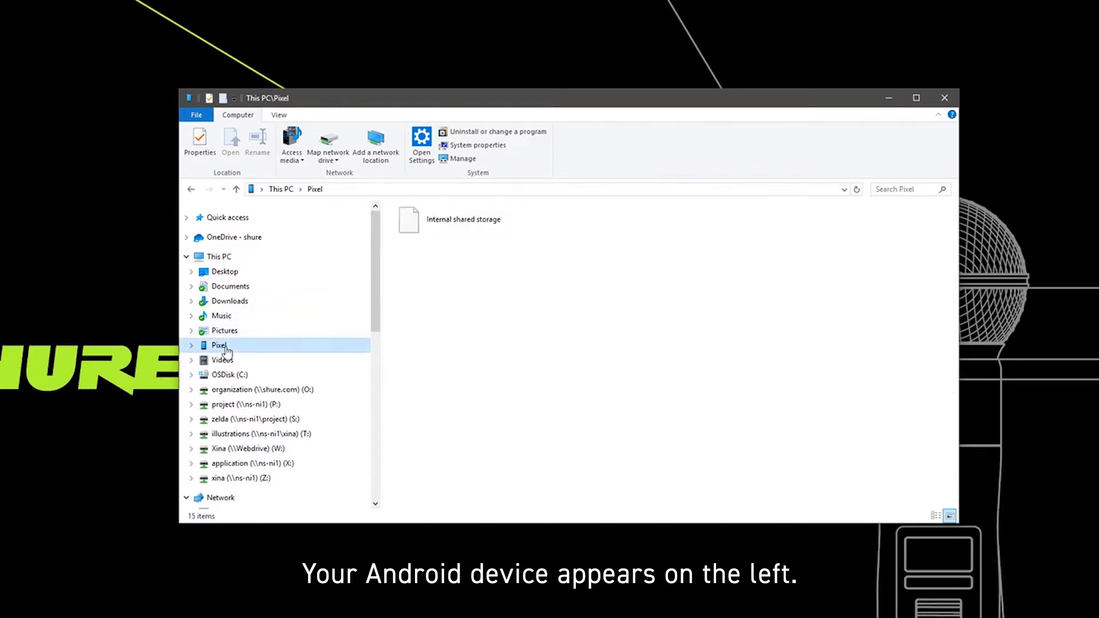
pyautogui.click(463, 220)
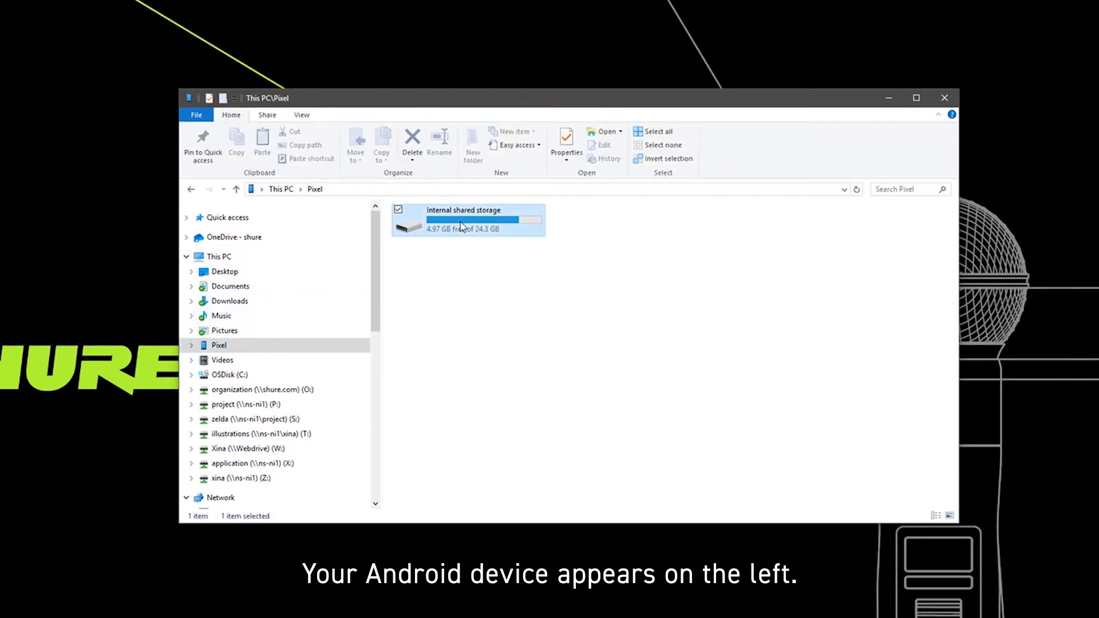
pyautogui.doubleClick(467, 220)
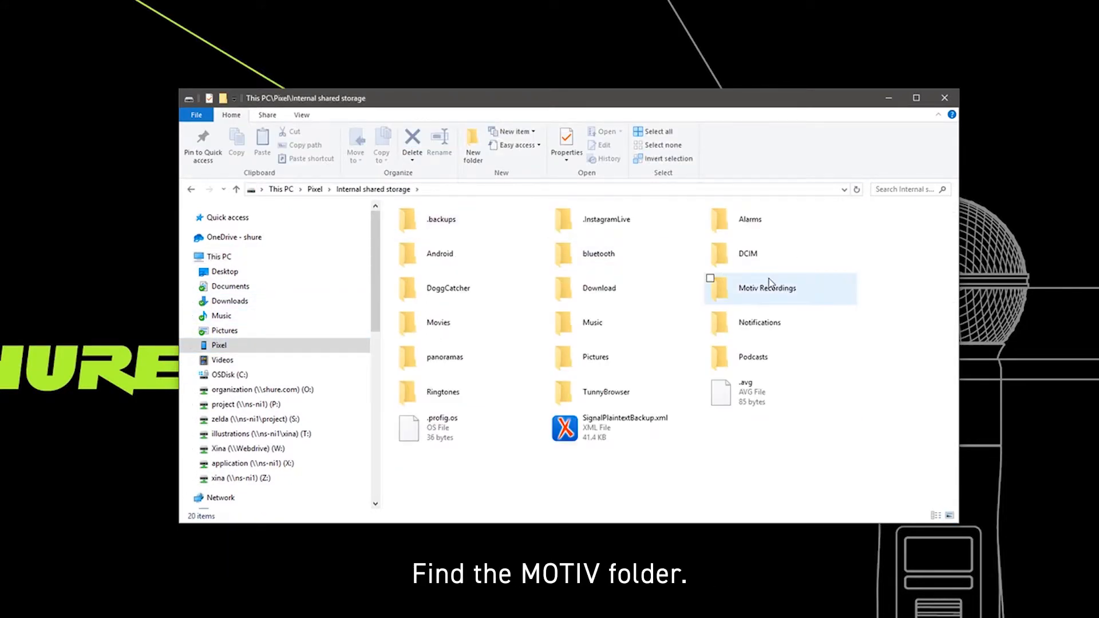
pyautogui.doubleClick(766, 287)
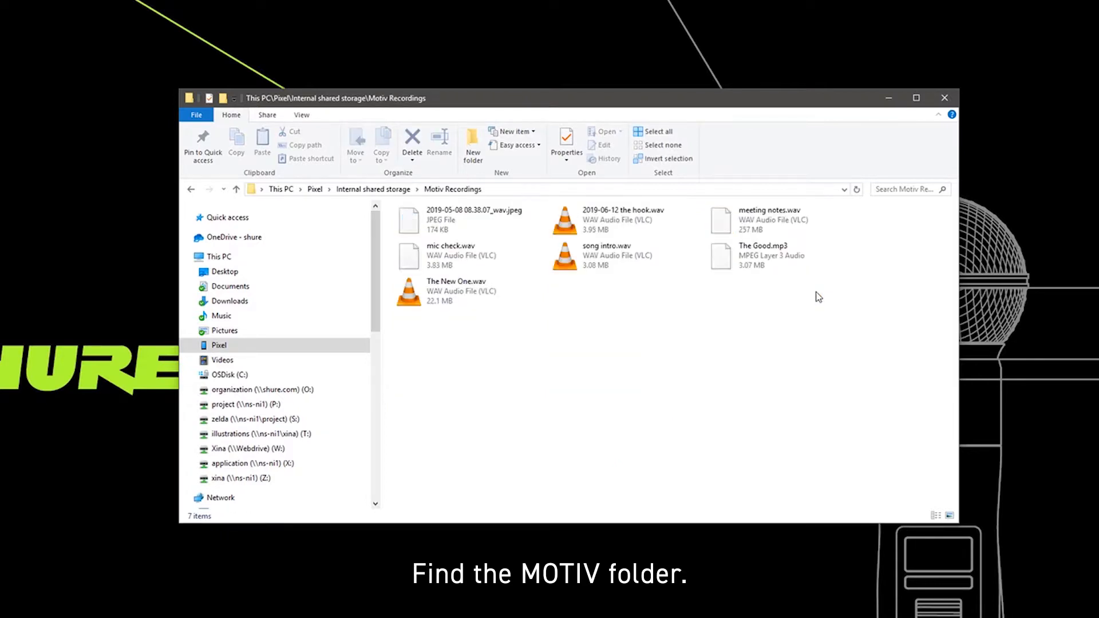
# Drag meeting notes.wav and The New One.wav onto the desktop to copy them
pyautogui.click(457, 291)
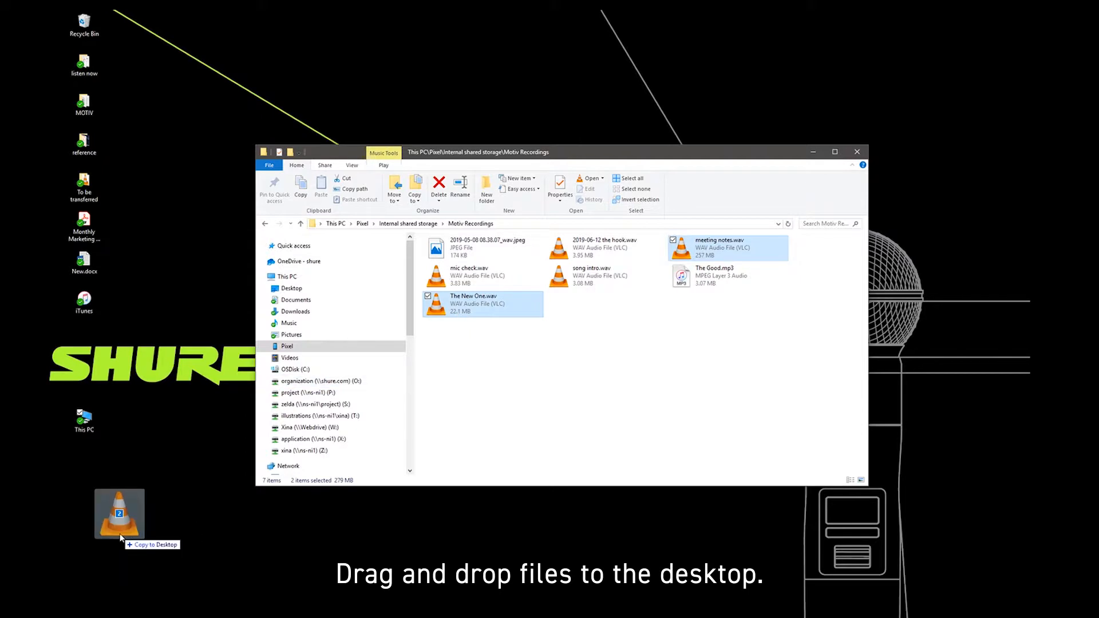
pyautogui.moveTo(482, 304); pyautogui.dragTo(119, 515)
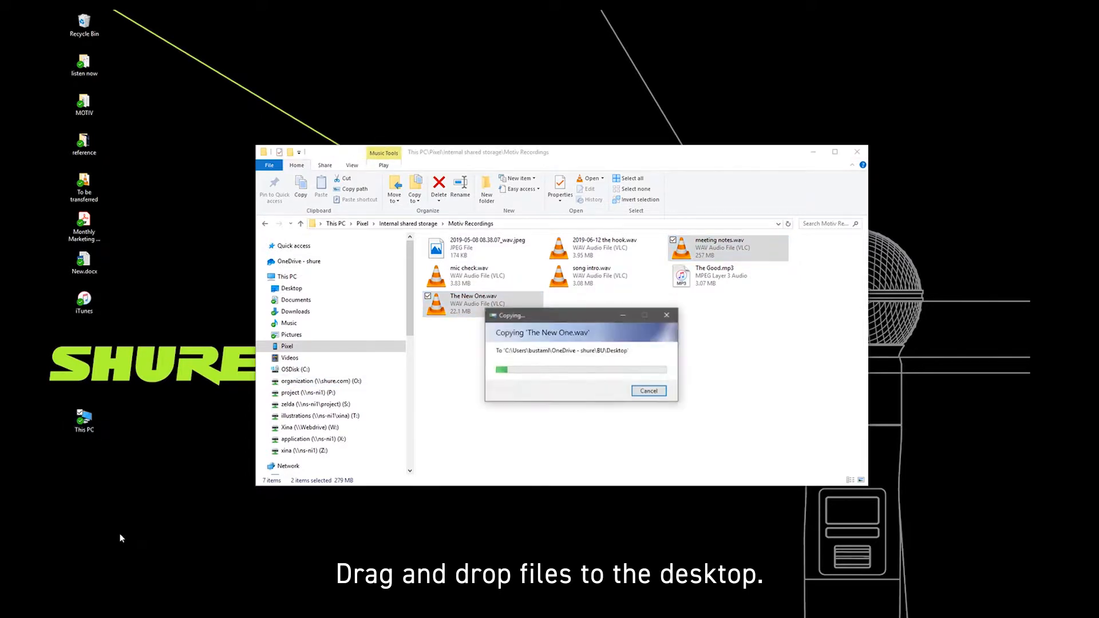
pyautogui.moveTo(471, 302); pyautogui.dragTo(121, 543)
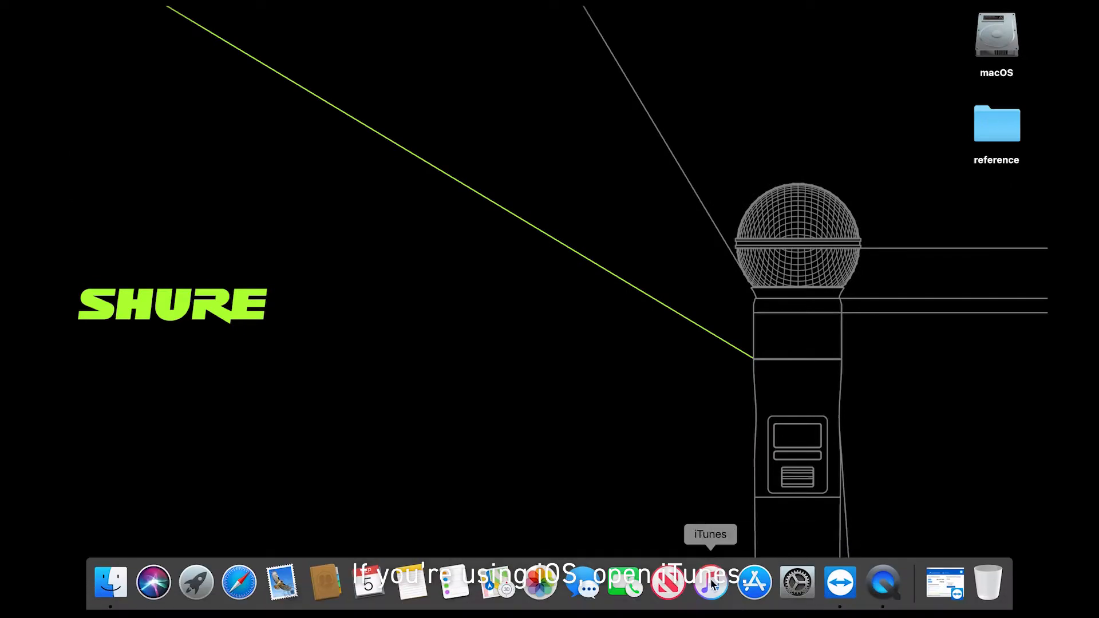
# Launch iTunes and show the connected iPhone's File Sharing apps
pyautogui.click(710, 581)
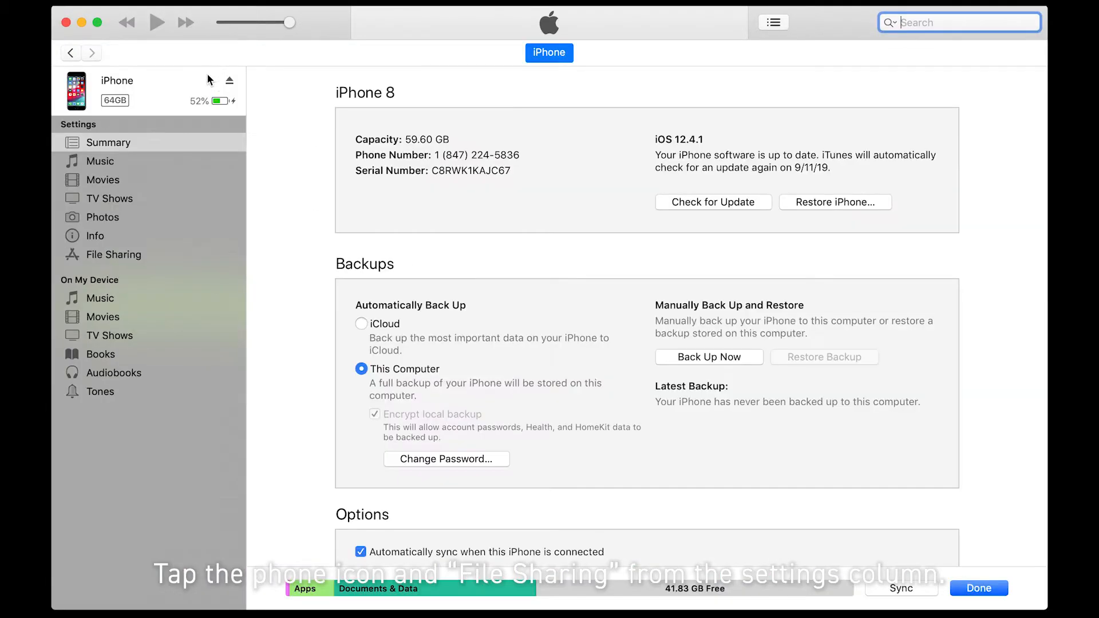
pyautogui.click(113, 254)
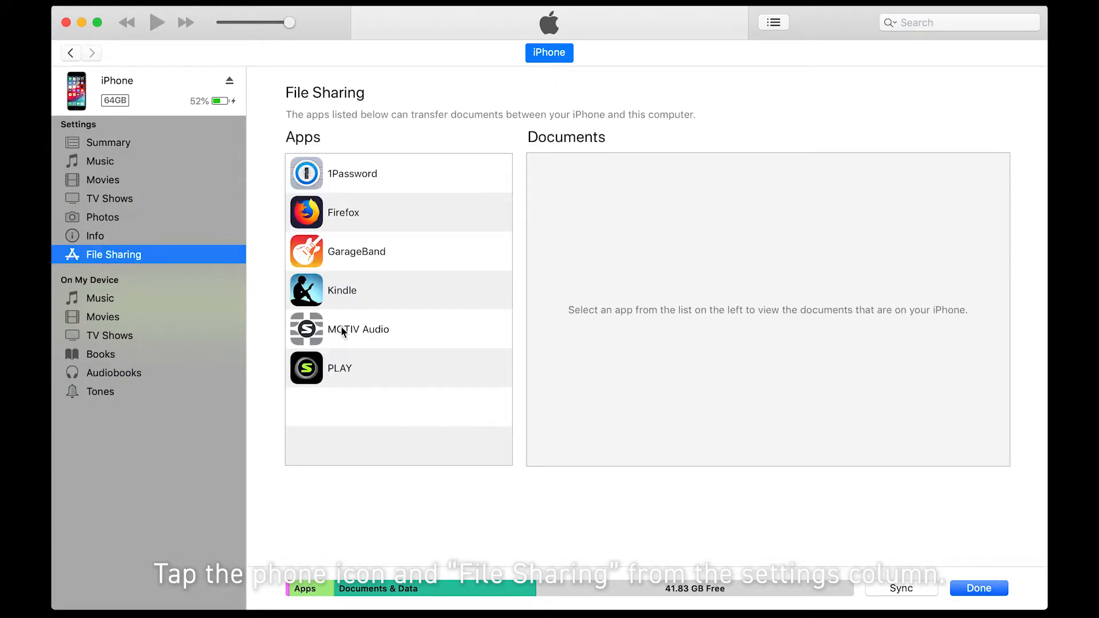
# Save the five MOTIV Audio recordings through Complete Rehearsal.wav to the Desktop
pyautogui.click(357, 328)
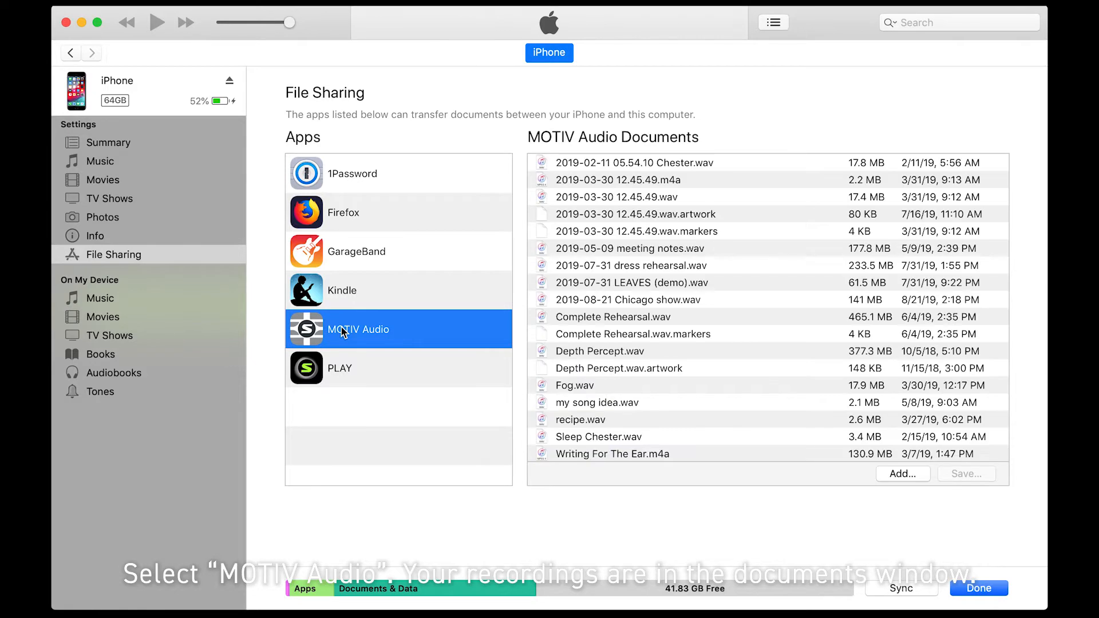
pyautogui.click(617, 197)
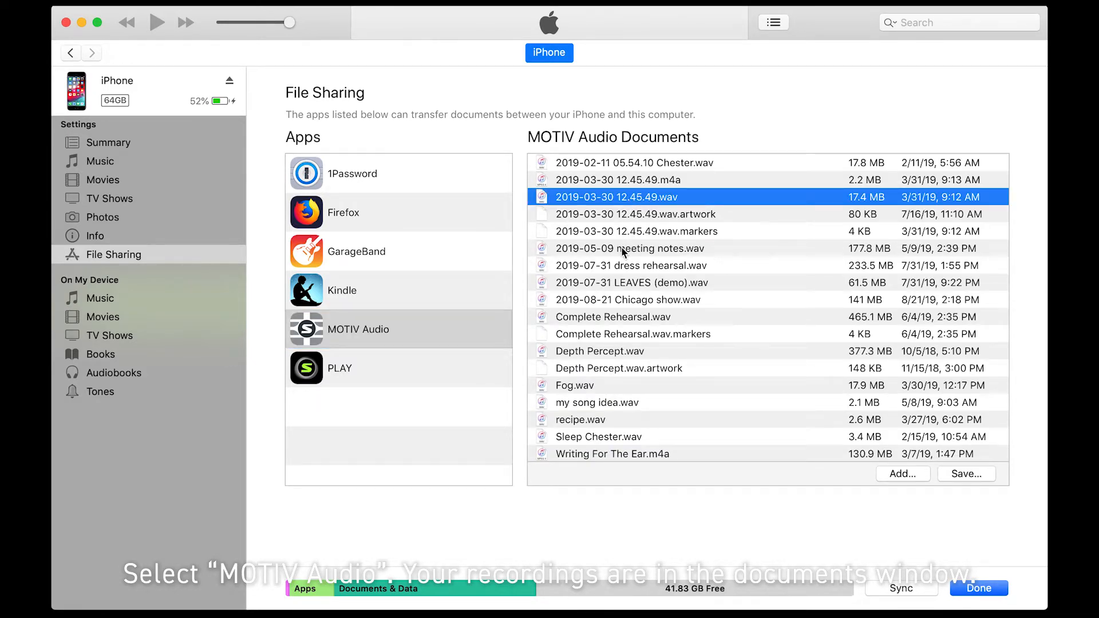
pyautogui.click(611, 317)
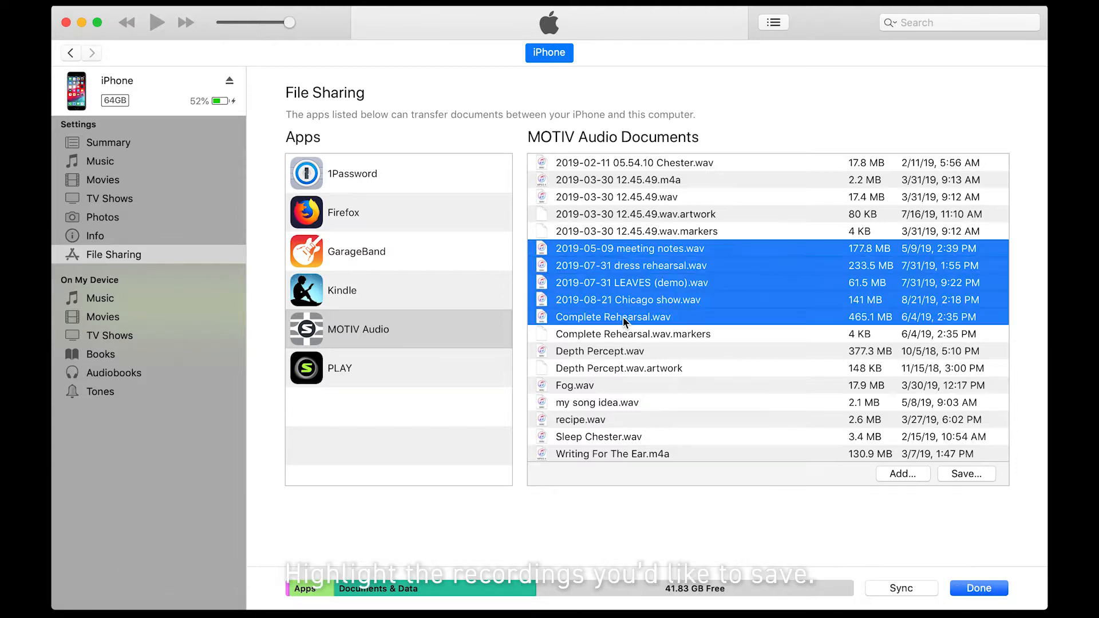
pyautogui.moveTo(960, 491)
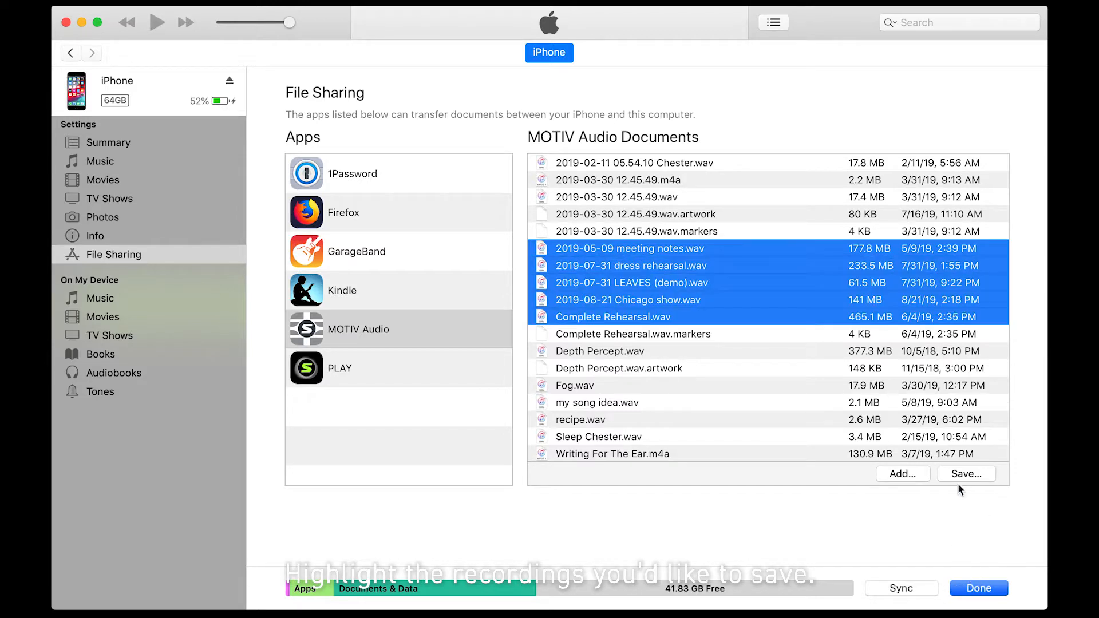
pyautogui.click(966, 472)
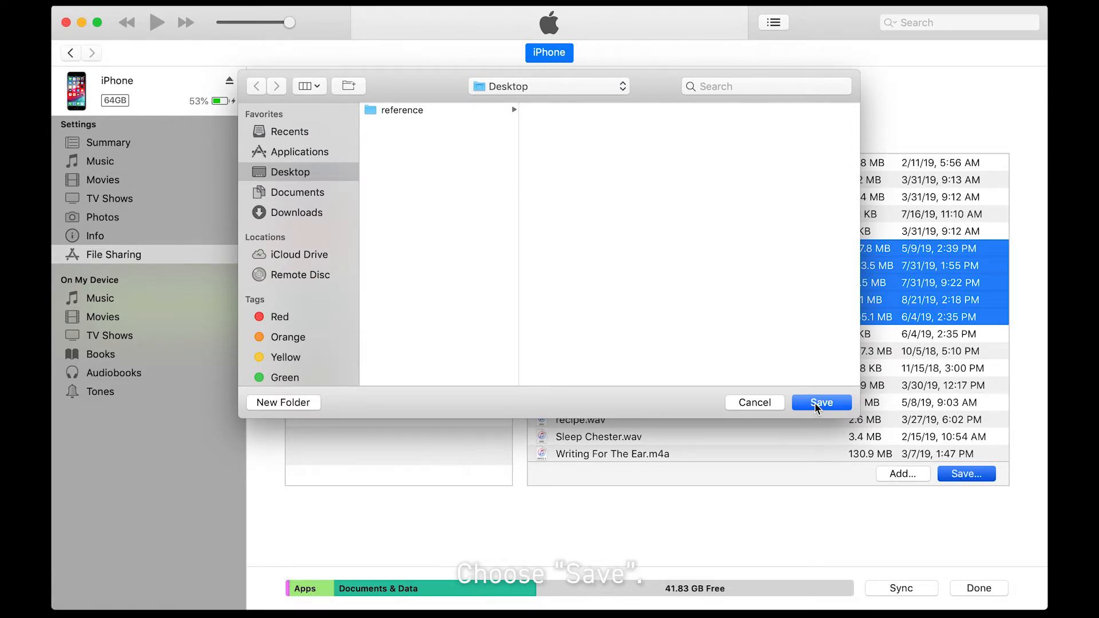
pyautogui.click(820, 402)
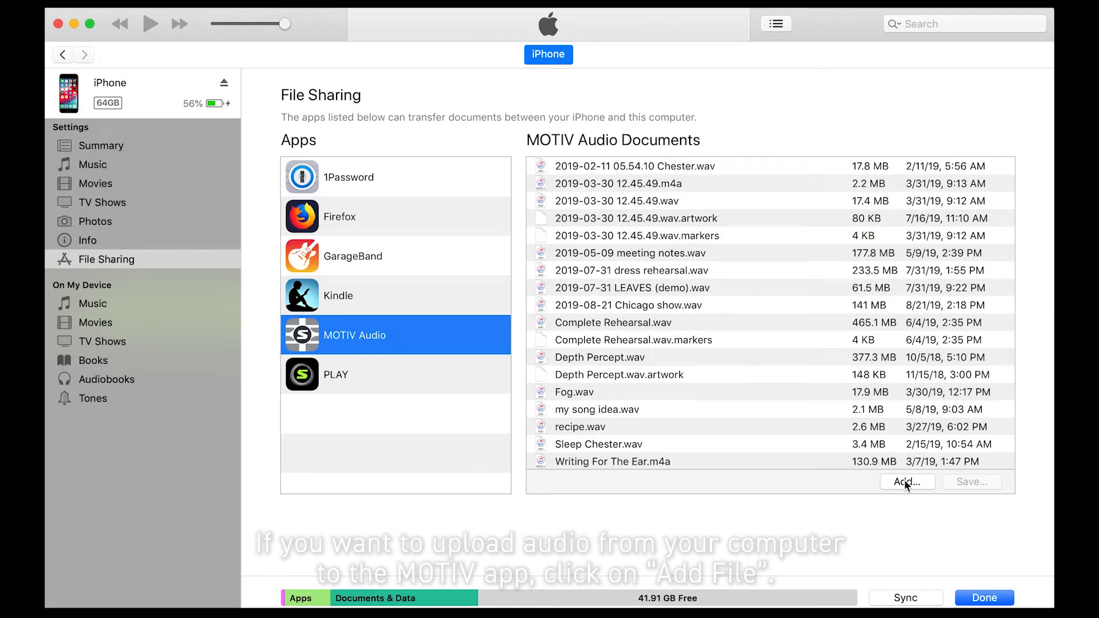
# Add 2019 Interview.wav and Edited Track.wav from the Desktop to MOTIV Audio
pyautogui.click(906, 482)
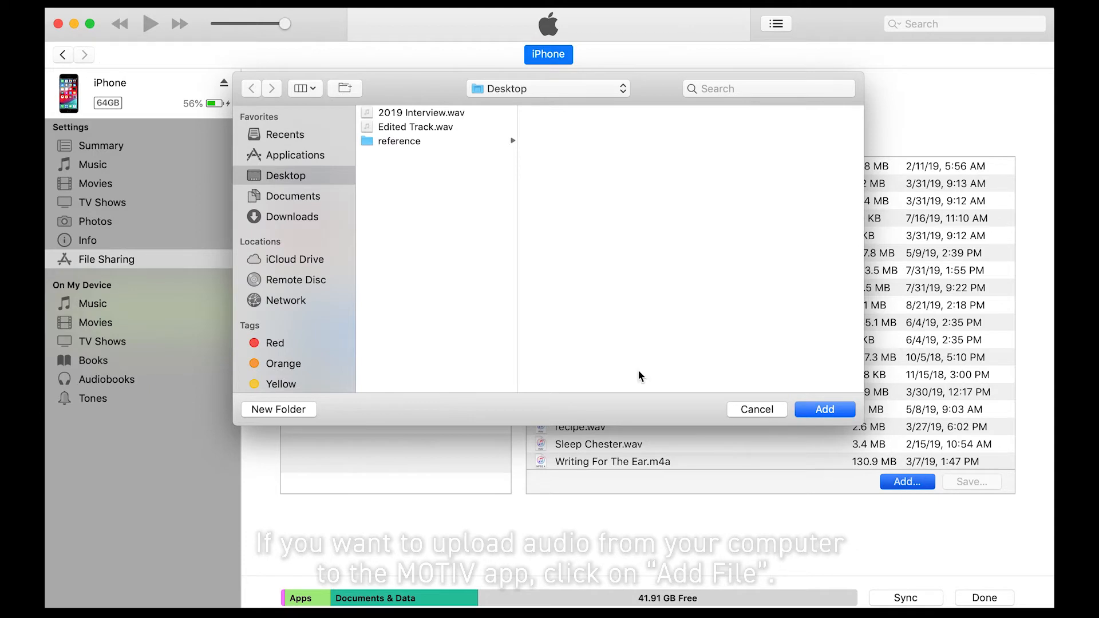
pyautogui.moveTo(436, 122)
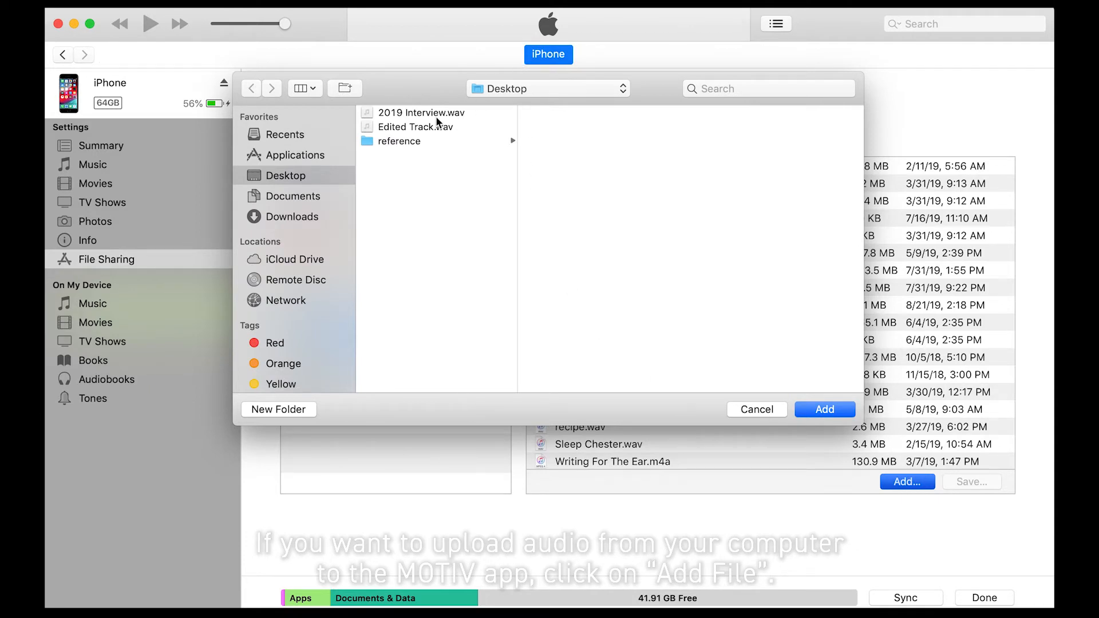
pyautogui.click(417, 127)
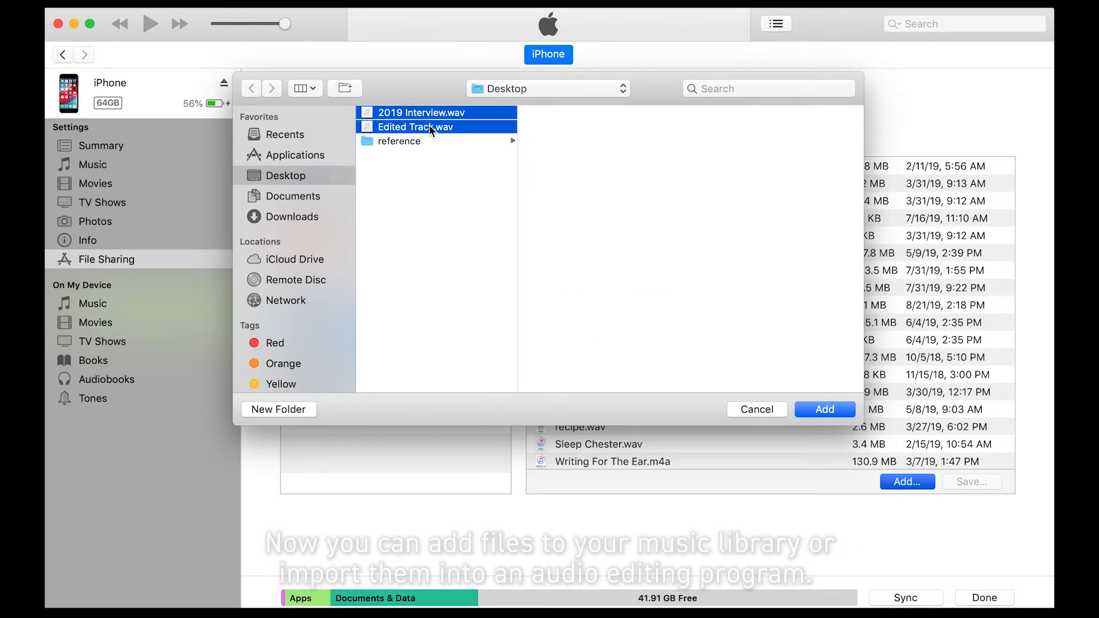